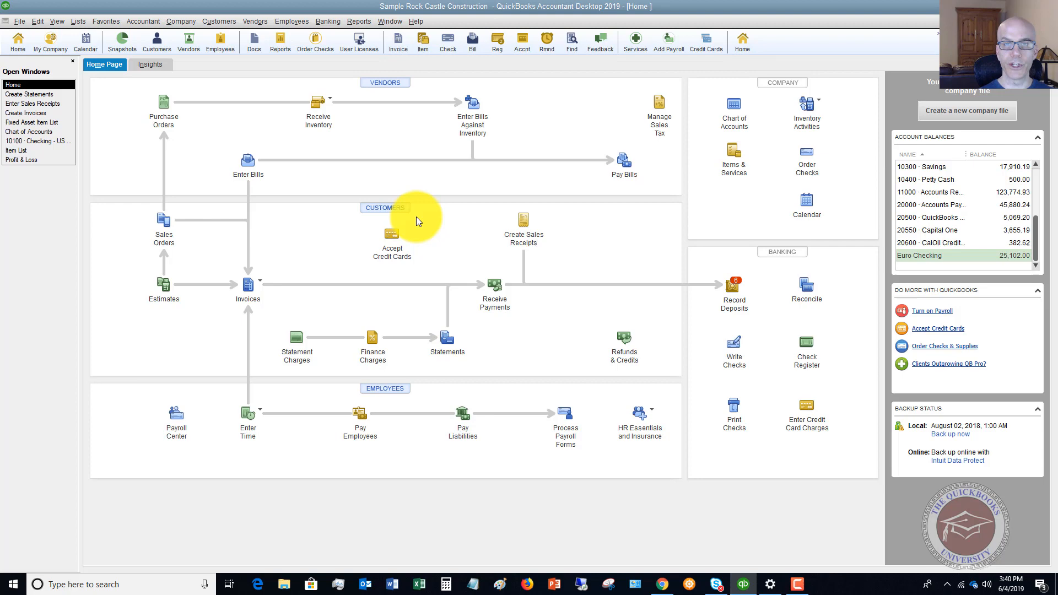
pyautogui.moveTo(519, 97)
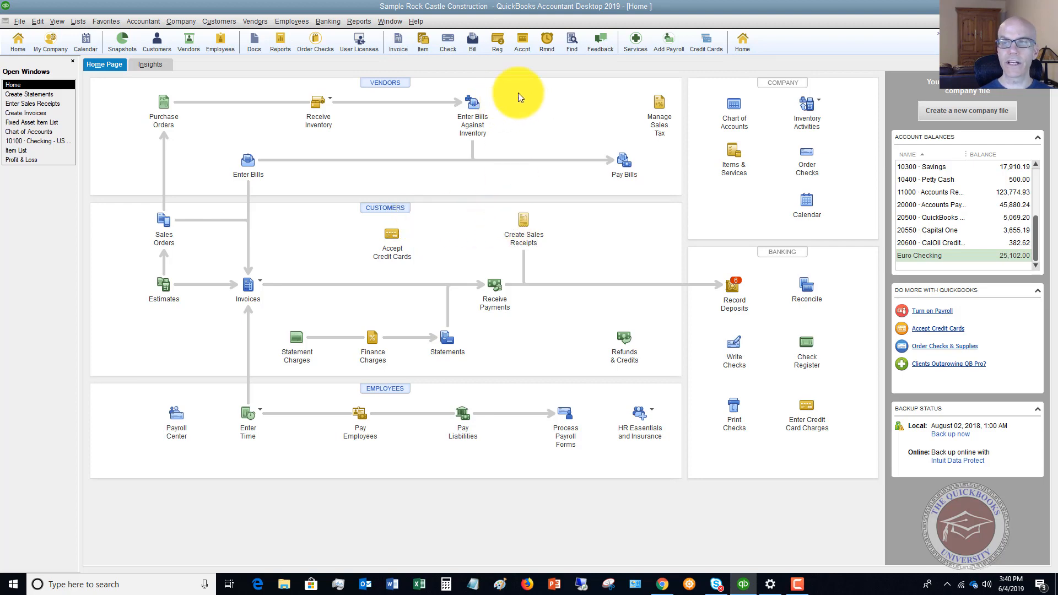
pyautogui.moveTo(478, 88)
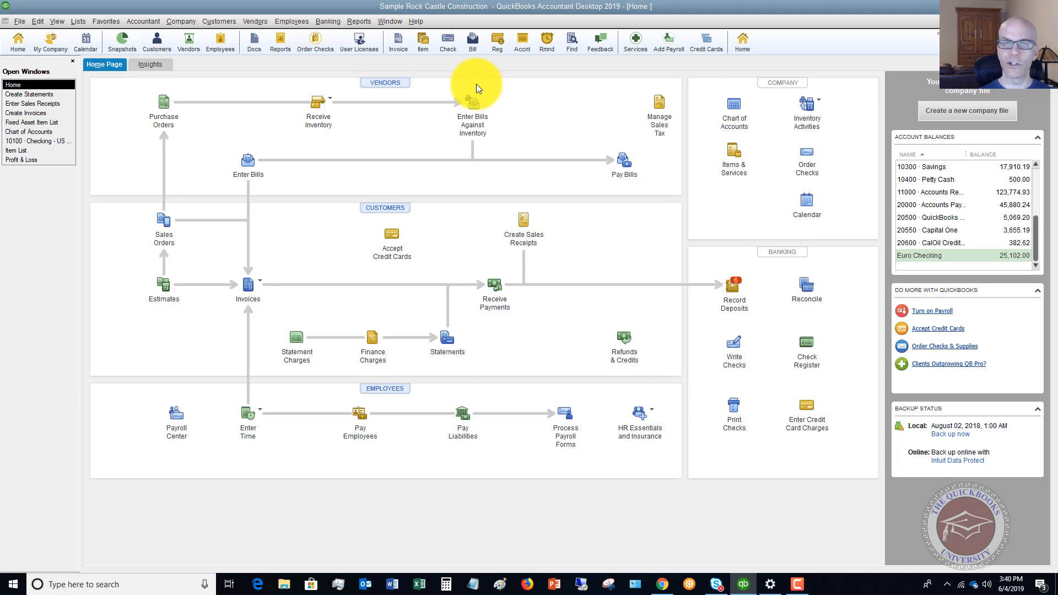
pyautogui.moveTo(583, 92)
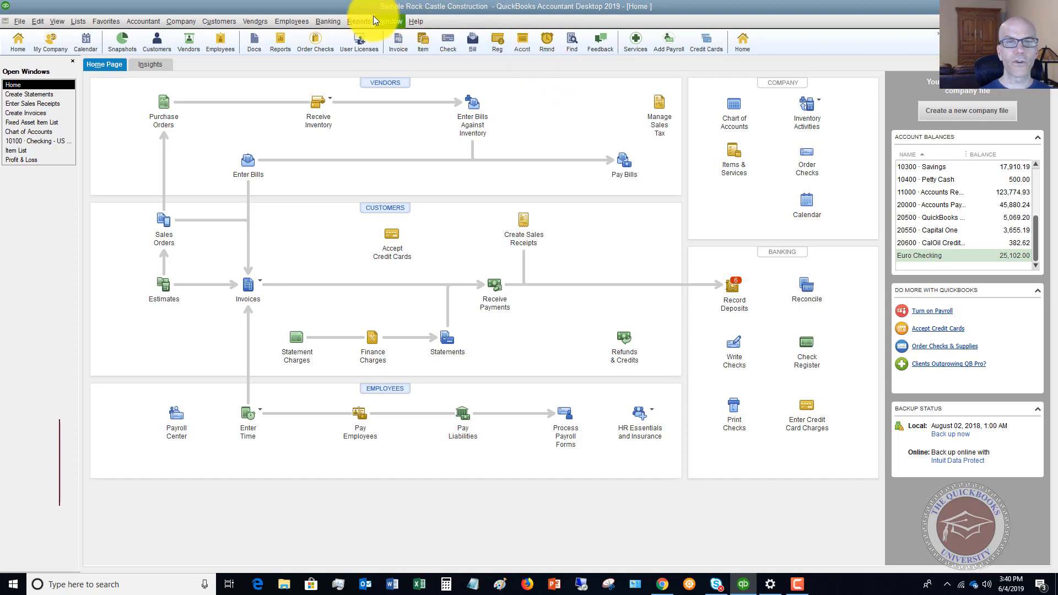
# Open the menu bar and pull down the Reports menu's report categories.
pyautogui.click(328, 21)
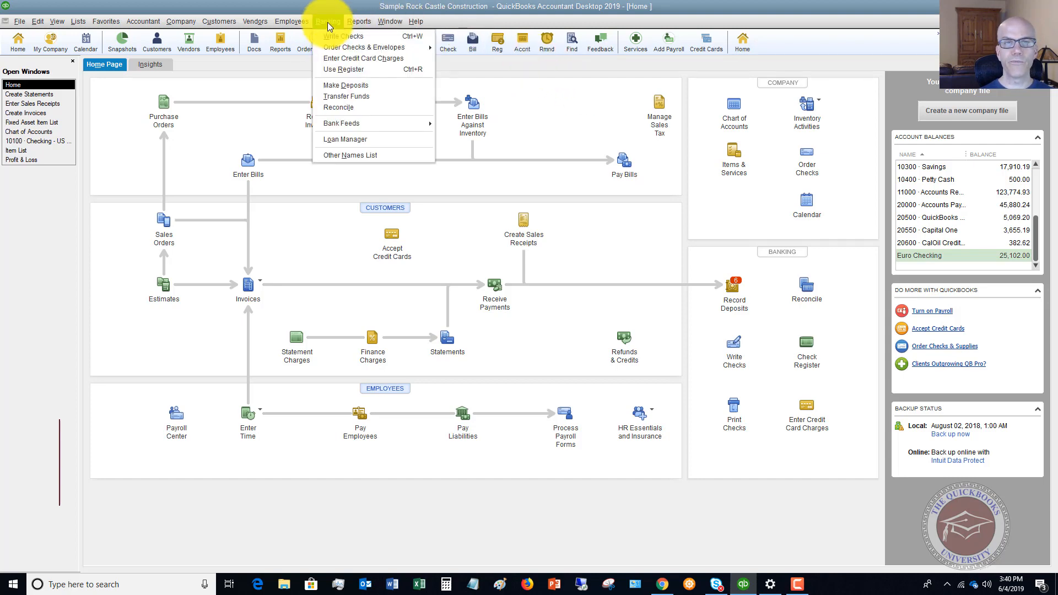
pyautogui.click(358, 21)
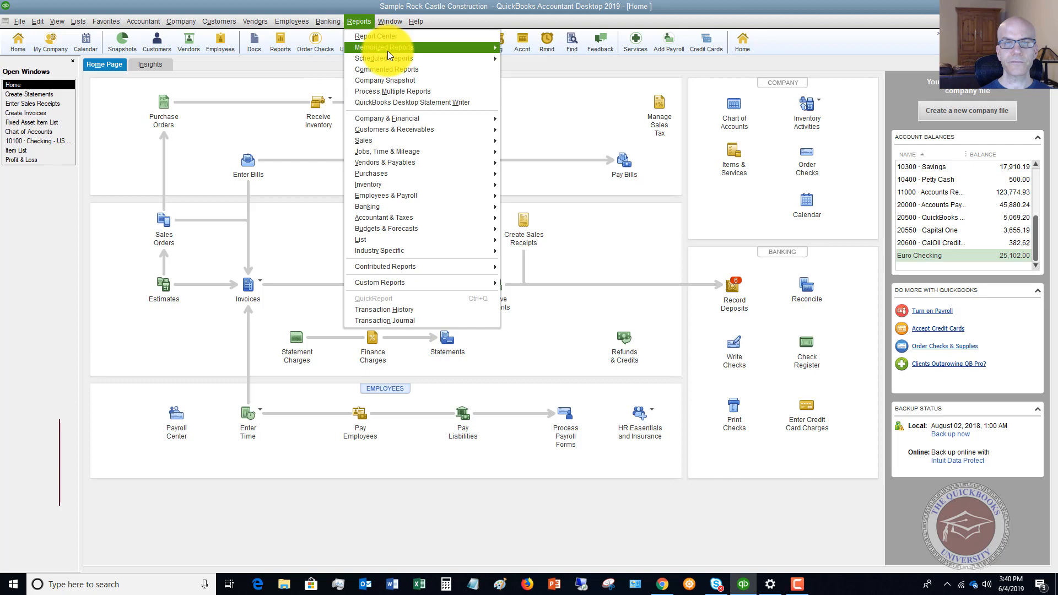
pyautogui.moveTo(419, 129)
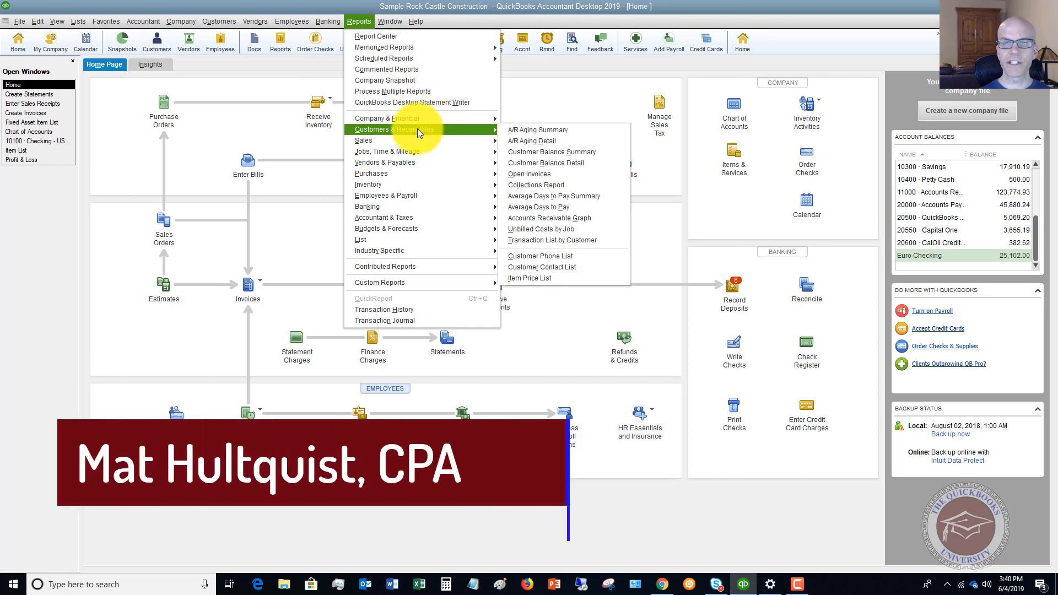
pyautogui.moveTo(550, 134)
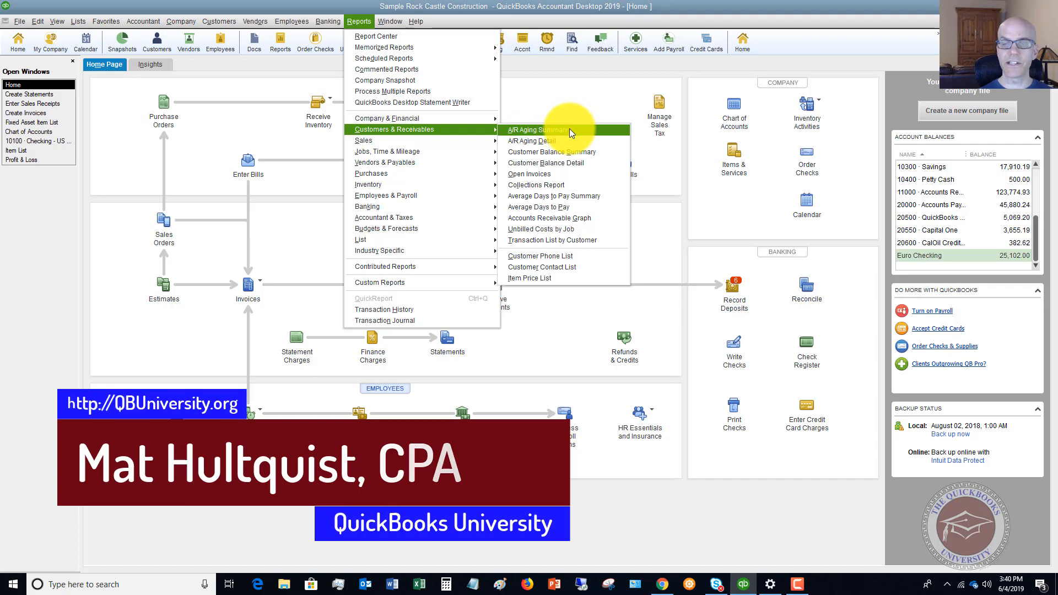
pyautogui.moveTo(558, 222)
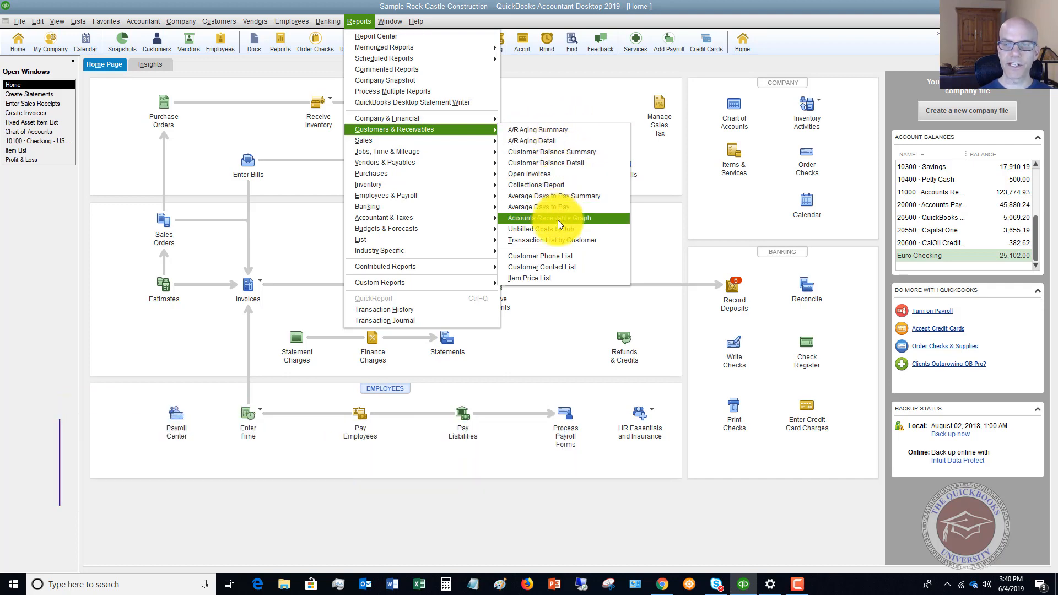
pyautogui.moveTo(575, 132)
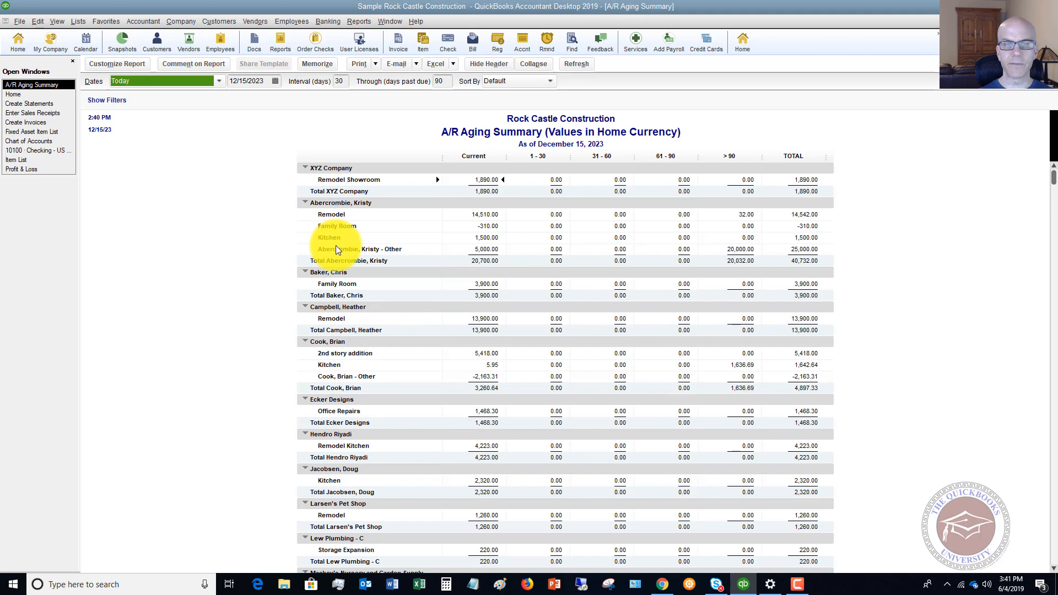
pyautogui.moveTo(513, 236)
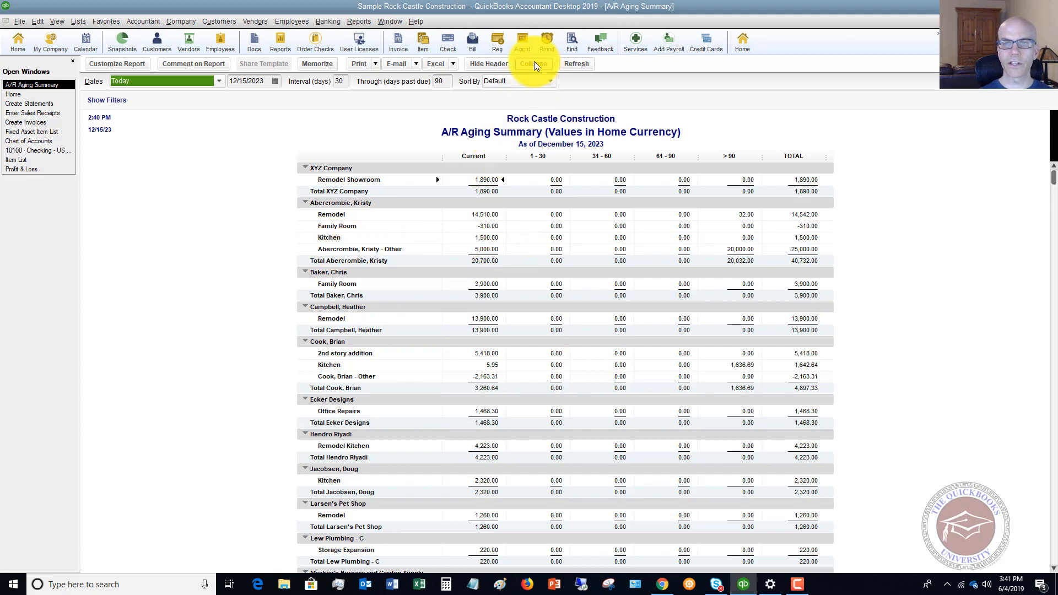
# Collapse the A/R Aging Summary so job lines hide under customer totals.
pyautogui.click(533, 64)
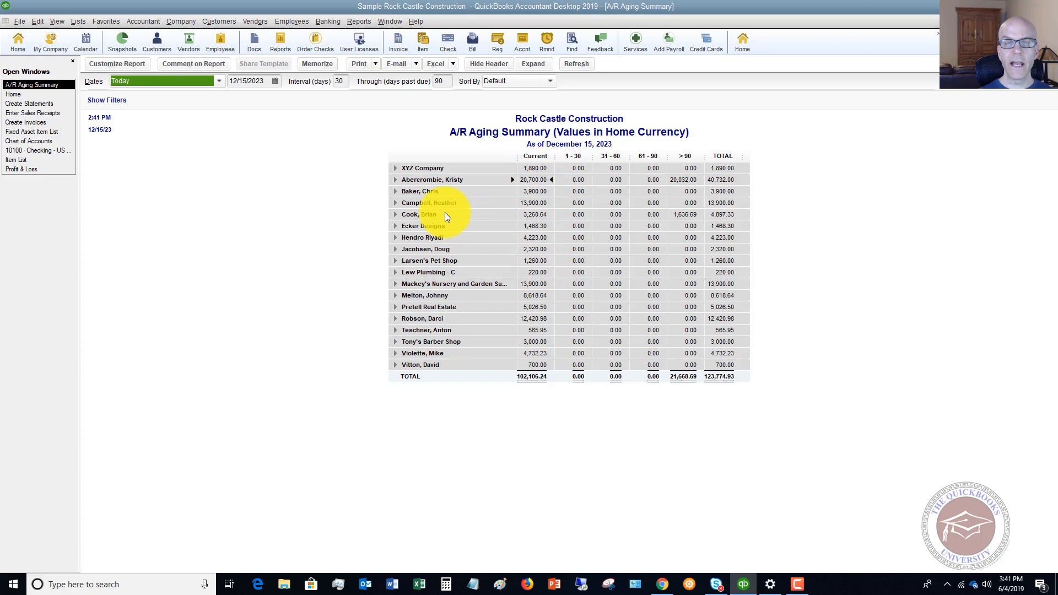
pyautogui.moveTo(397, 187)
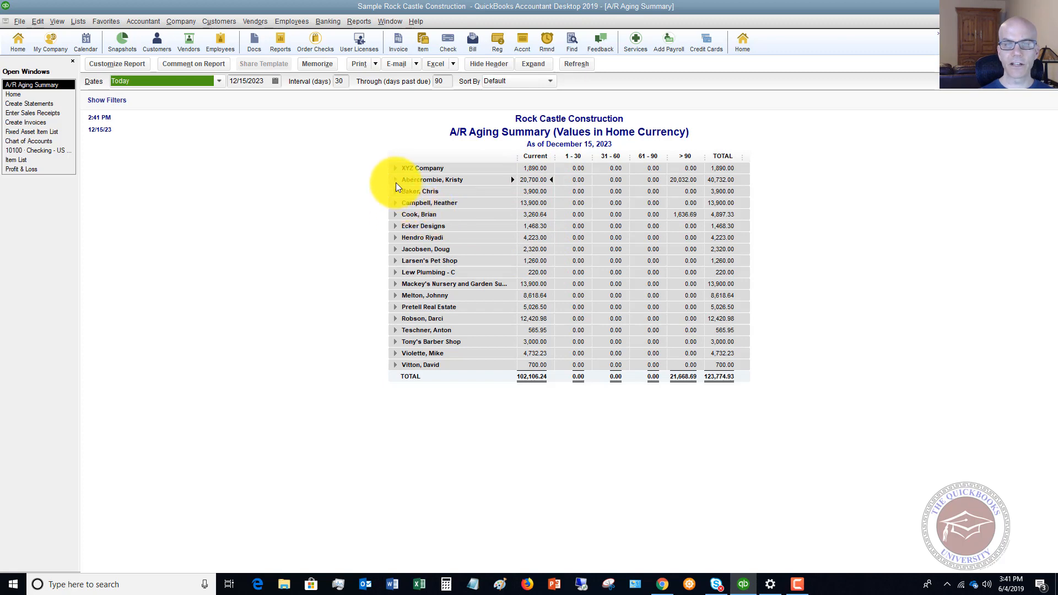
pyautogui.click(395, 179)
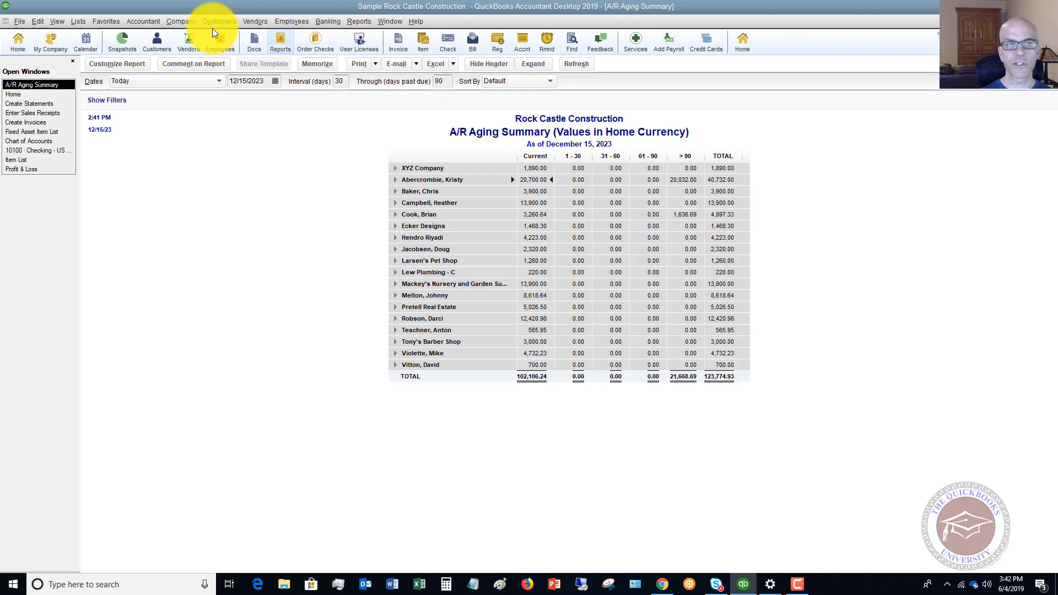
# Show the Reports & Graphs Company Preferences, where aging is set to due date.
pyautogui.click(56, 20)
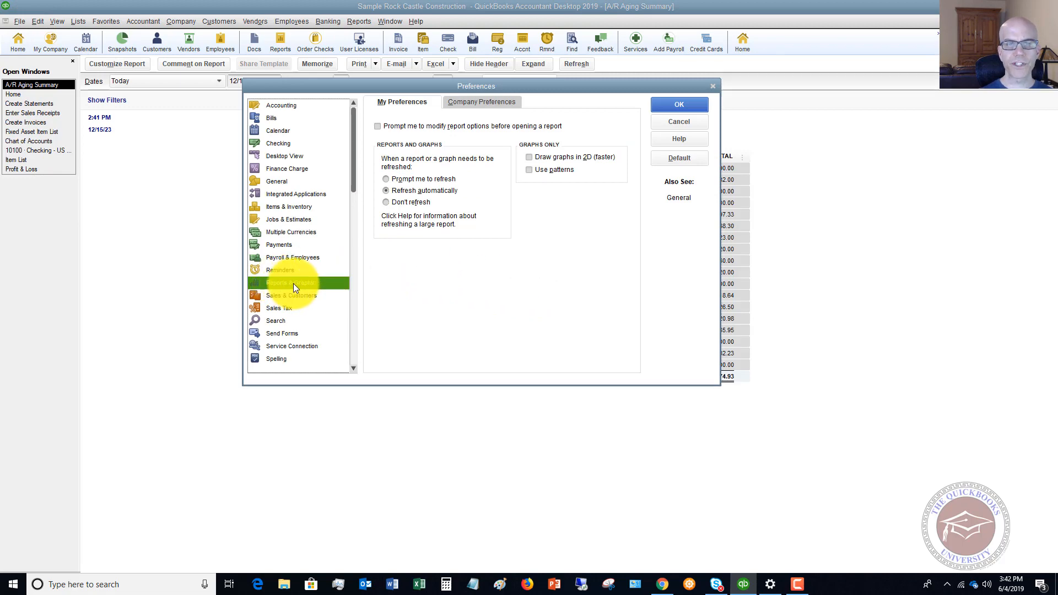
pyautogui.click(483, 102)
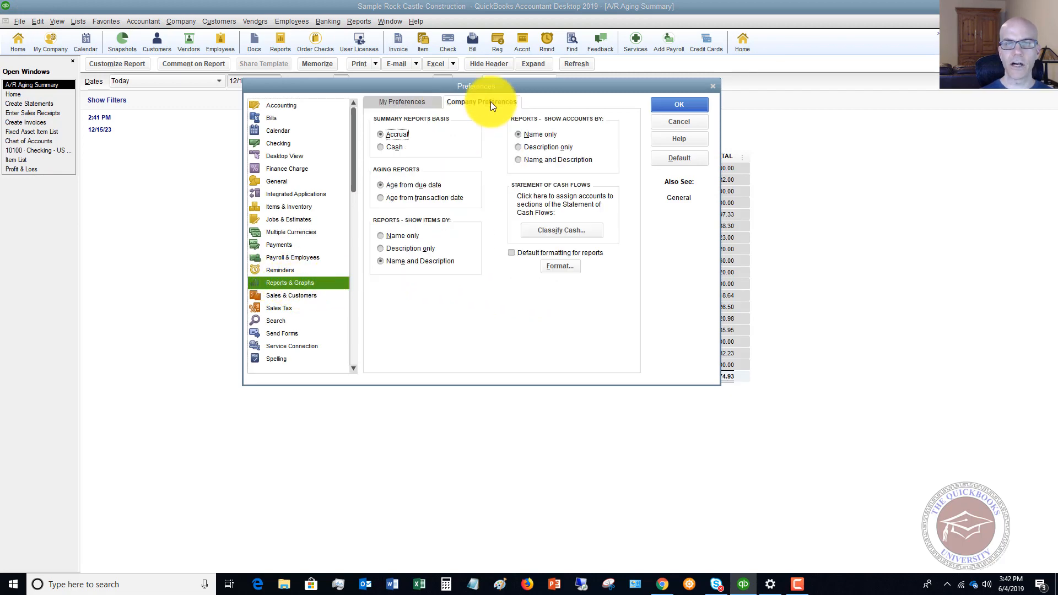
pyautogui.moveTo(406, 175)
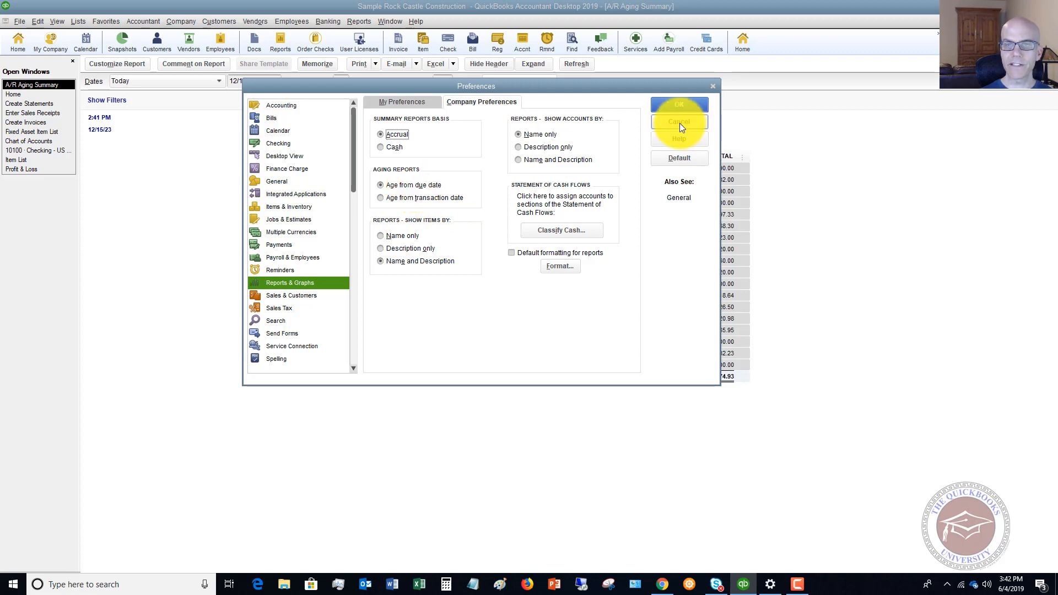
# Cancel the Preferences window without saving any changes.
pyautogui.click(679, 122)
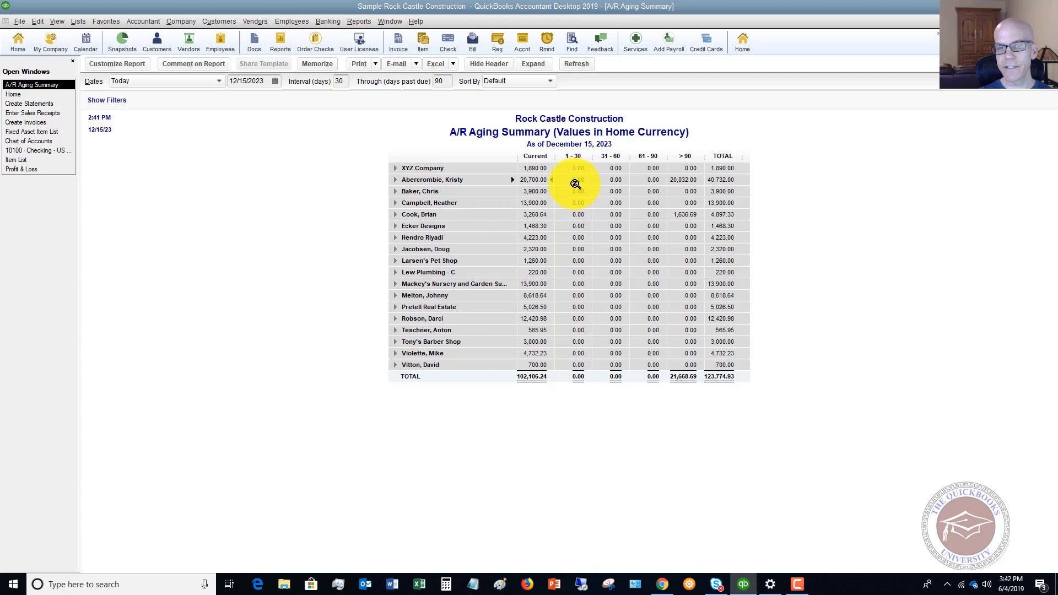
pyautogui.moveTo(572, 257)
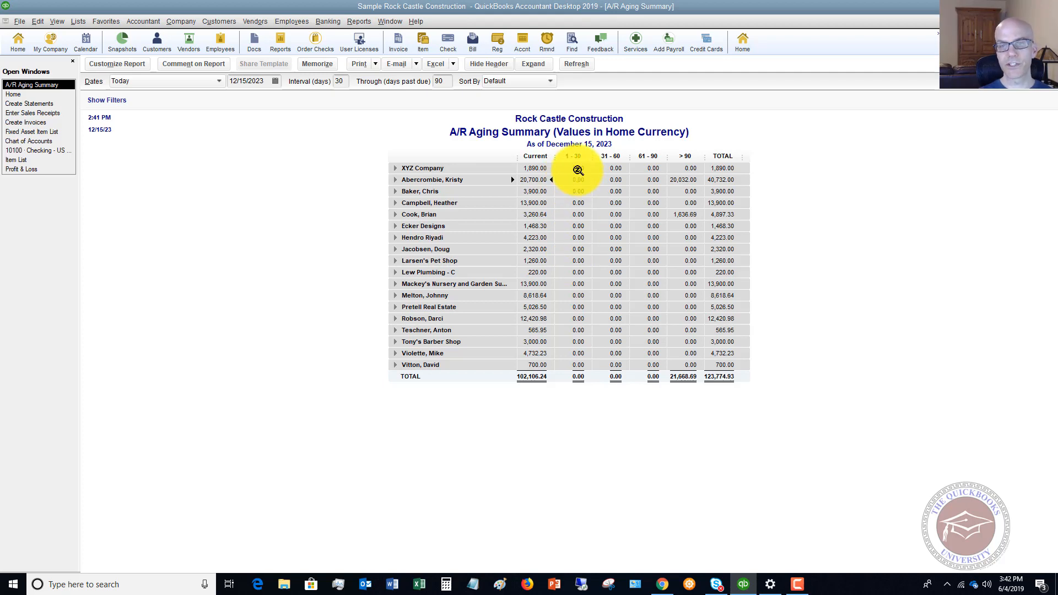
pyautogui.moveTo(616, 173)
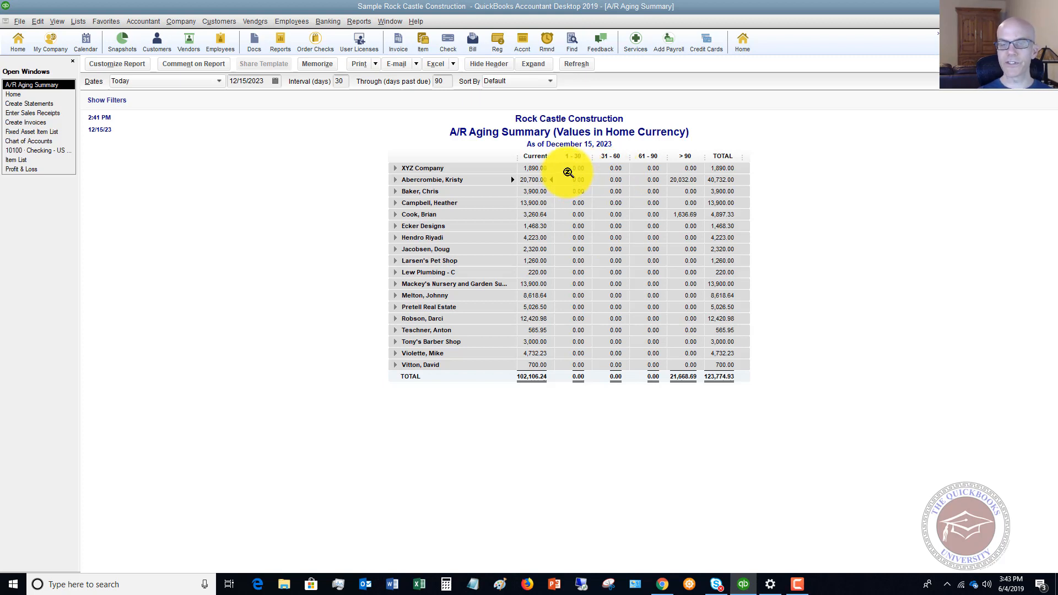
pyautogui.moveTo(577, 168)
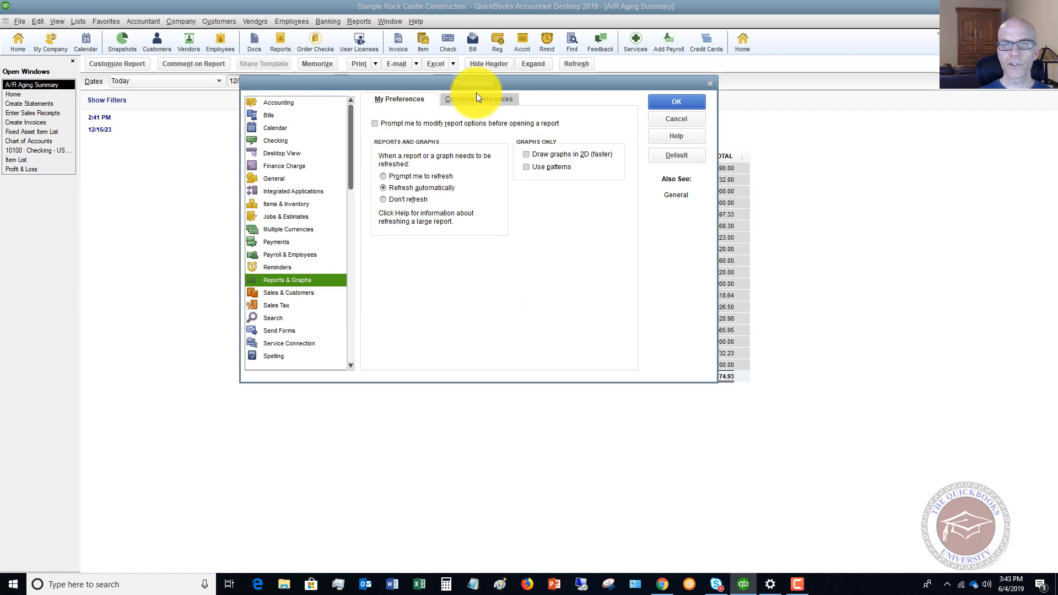
# Set aging reports to age from transaction date in Company Preferences and save.
pyautogui.click(478, 99)
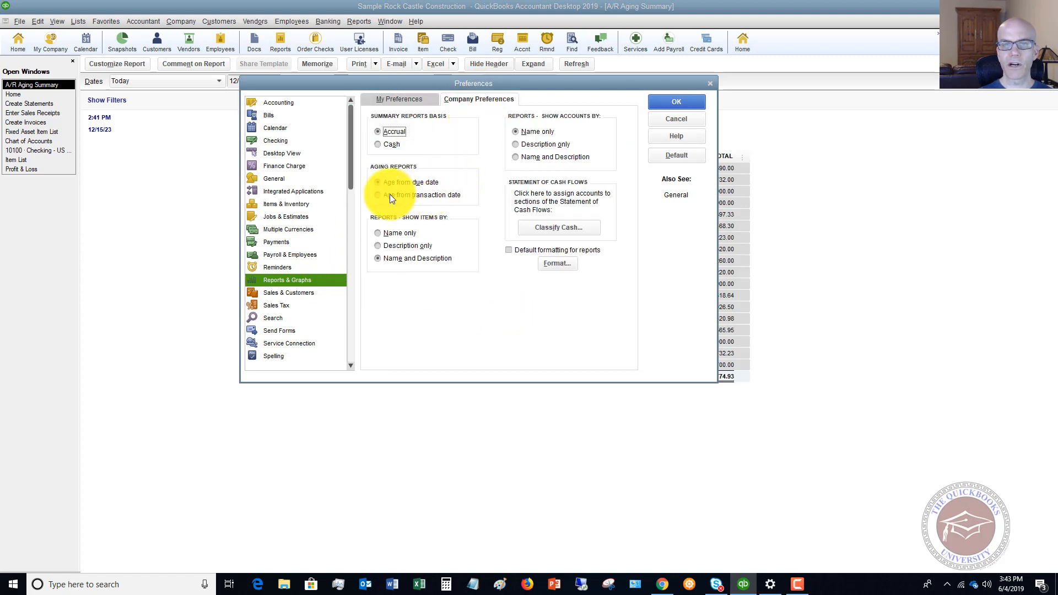
pyautogui.click(377, 195)
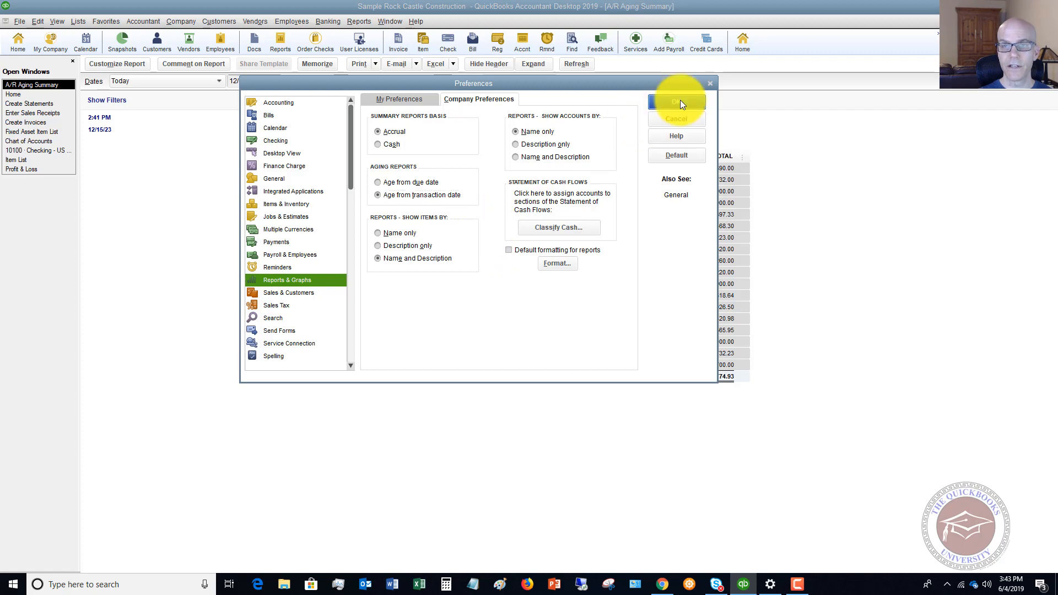
pyautogui.click(676, 102)
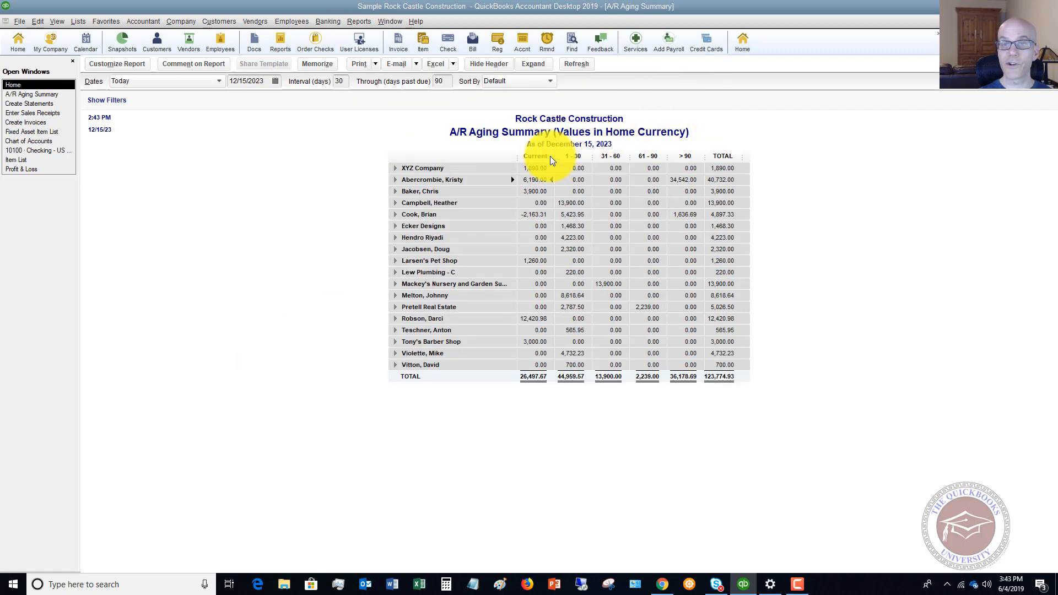